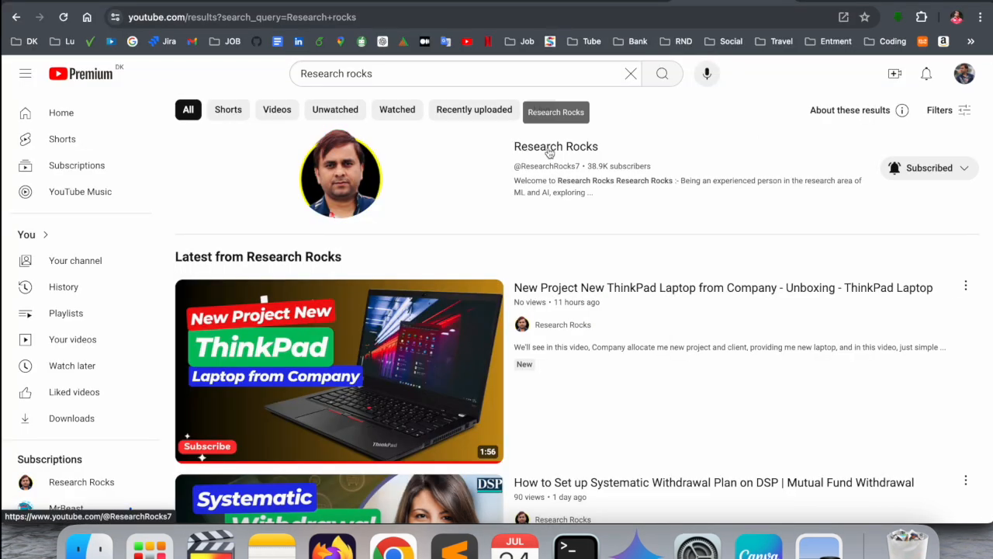
Go to the Research Rocks channel page from the YouTube search results
click(556, 146)
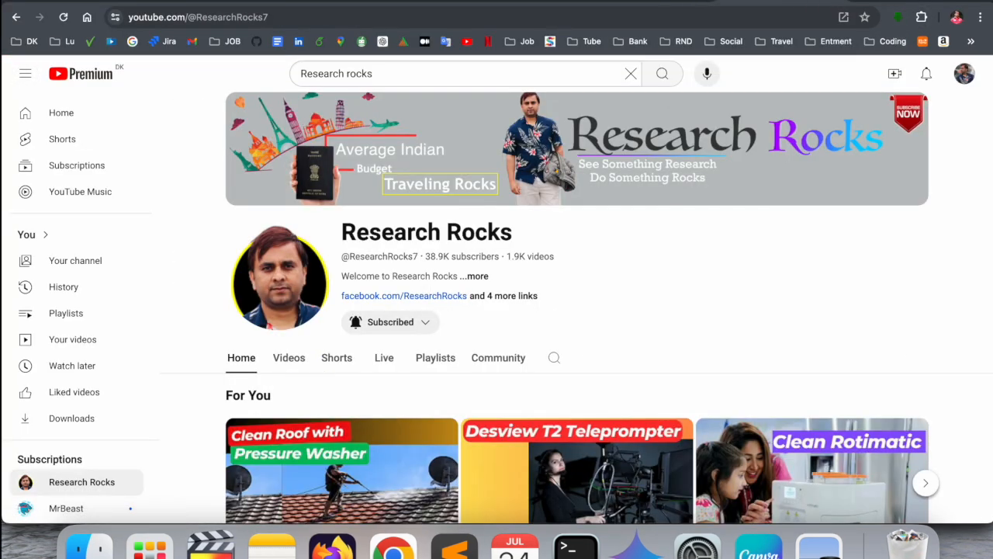
mouse_move(698, 547)
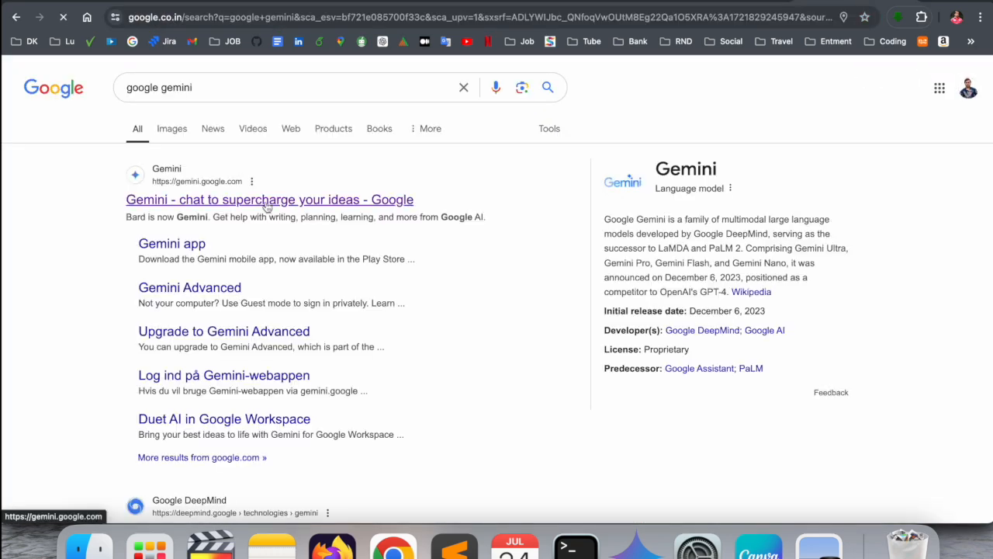
Open gemini.google.com/app from the 'Gemini - chat to supercharge your ideas' result
click(270, 199)
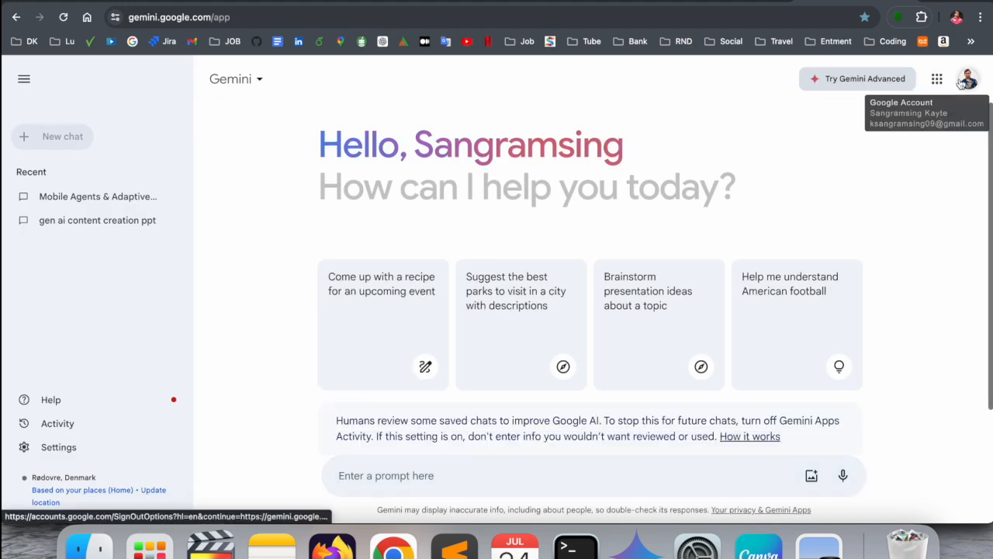
mouse_move(981, 15)
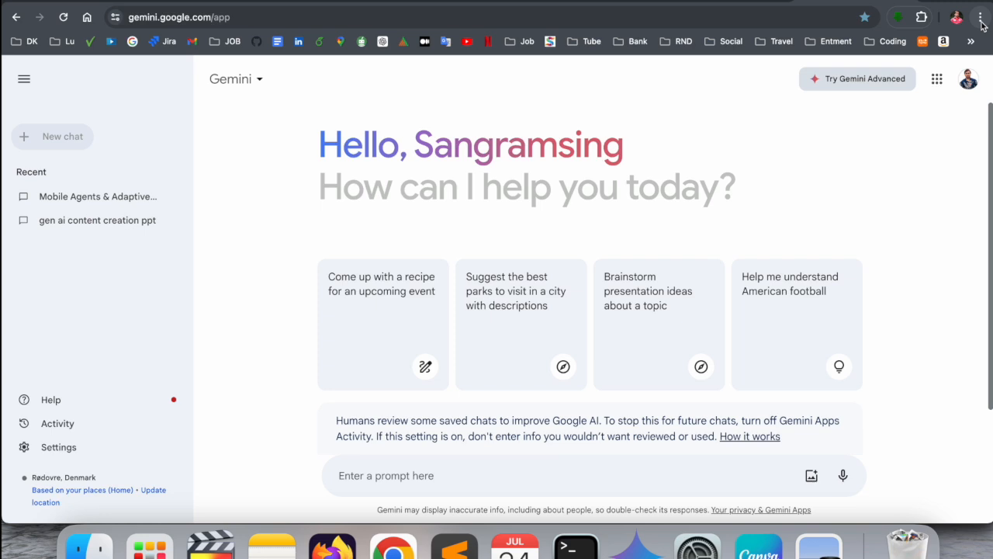
mouse_move(981, 14)
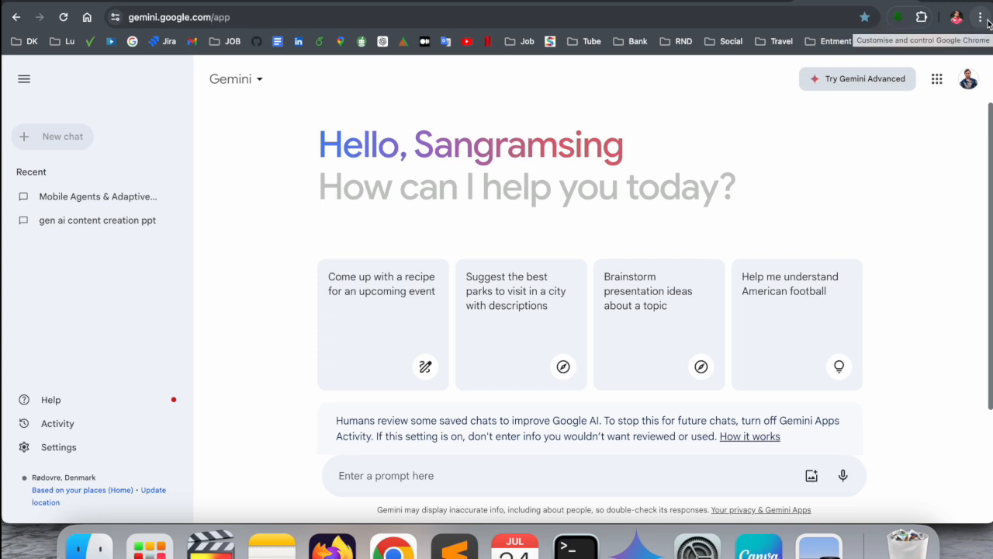
Install the Gemini page as a Chrome app named 'Google Gemini' via Save and Share
click(981, 14)
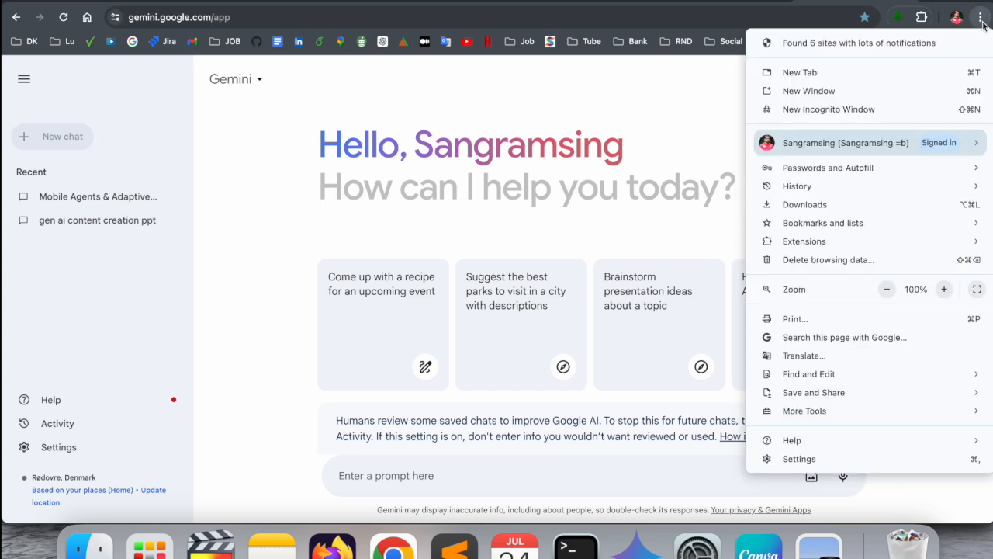
click(814, 392)
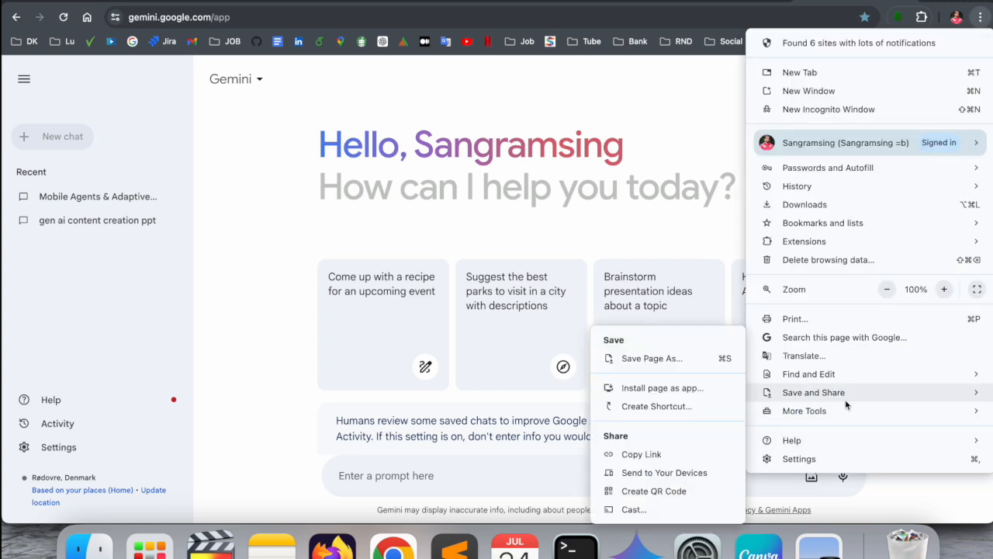
mouse_move(804, 410)
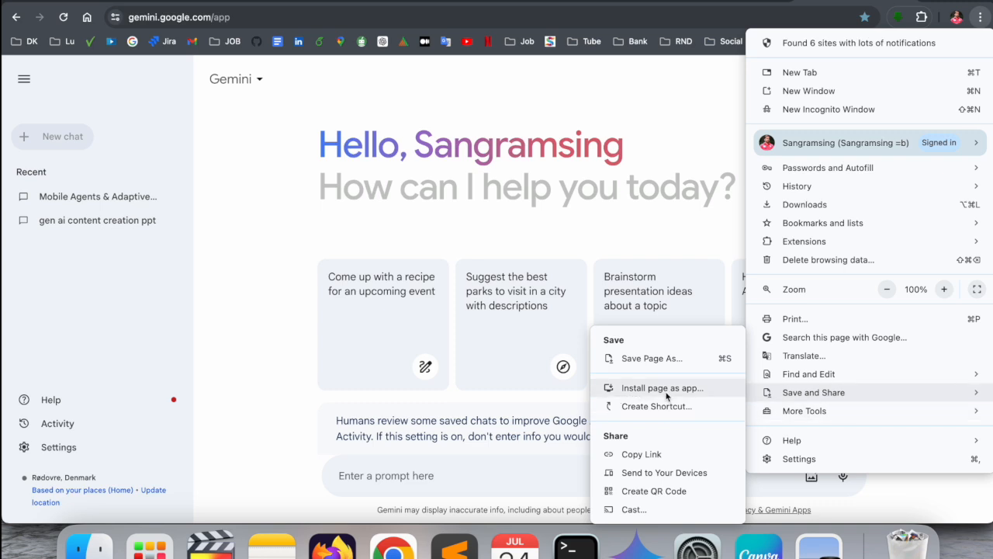
mouse_move(691, 396)
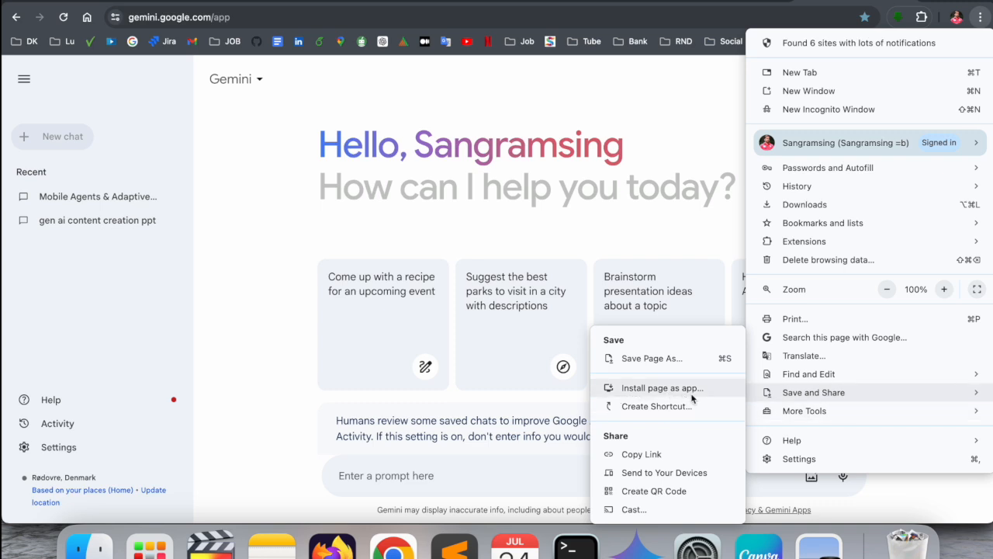
click(662, 388)
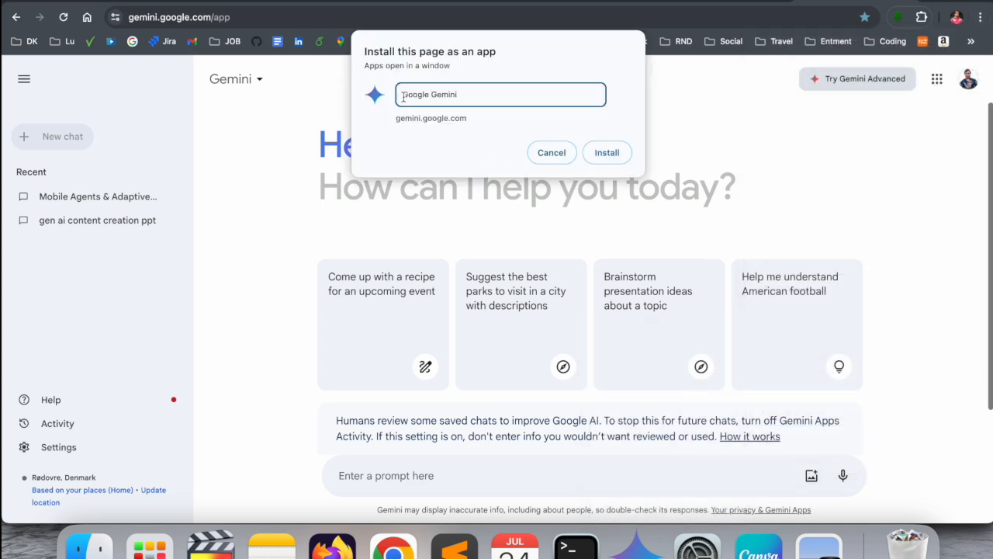
click(607, 152)
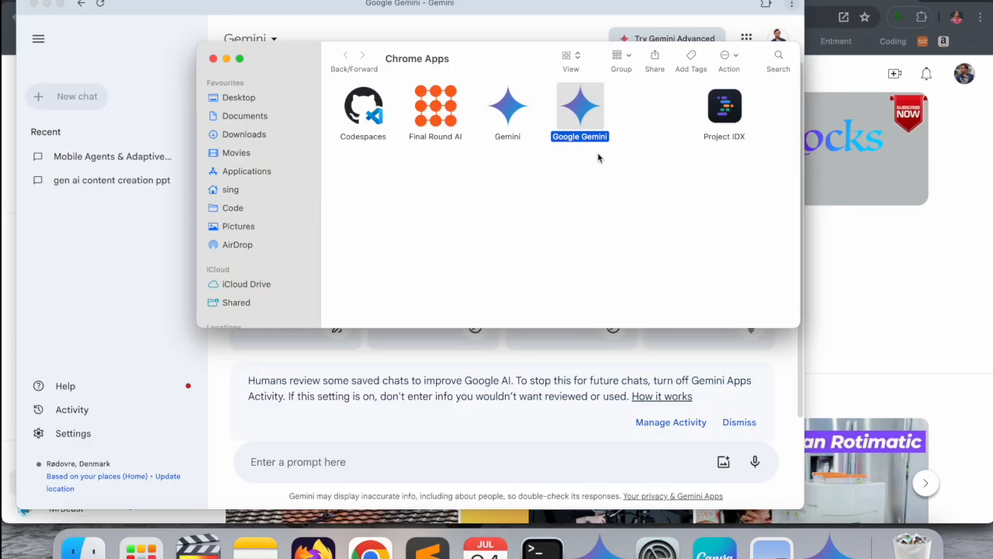